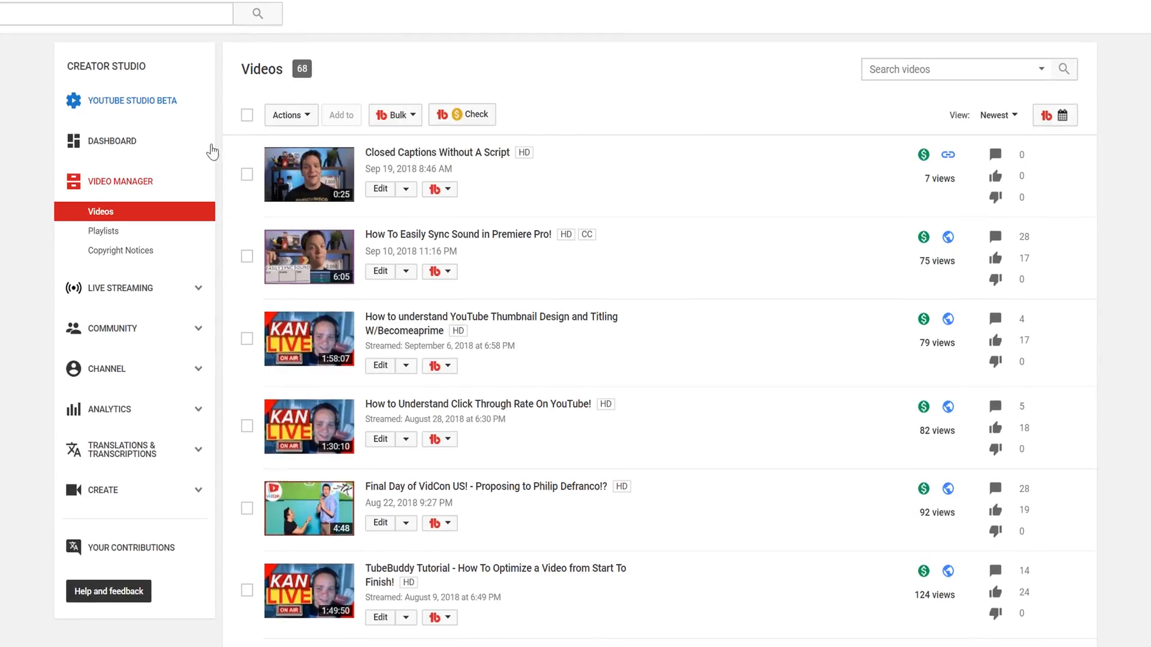
- Go to the Subtitles/CC page for the Closed Captions Without A Script video
left_click(247, 174)
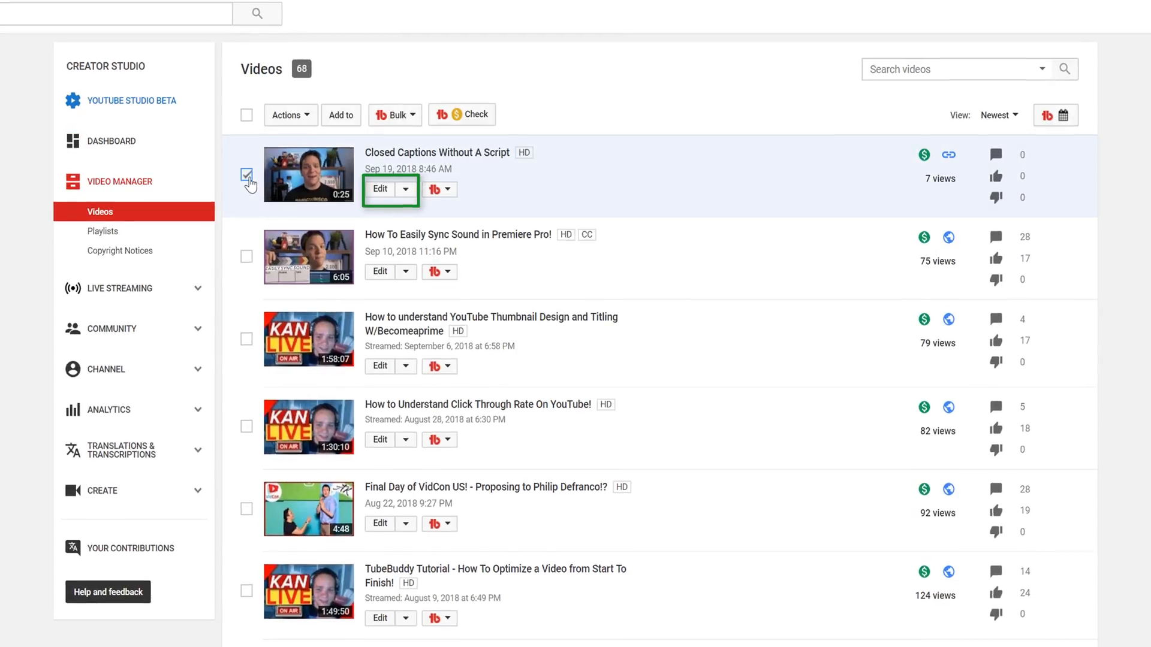
left_click(407, 189)
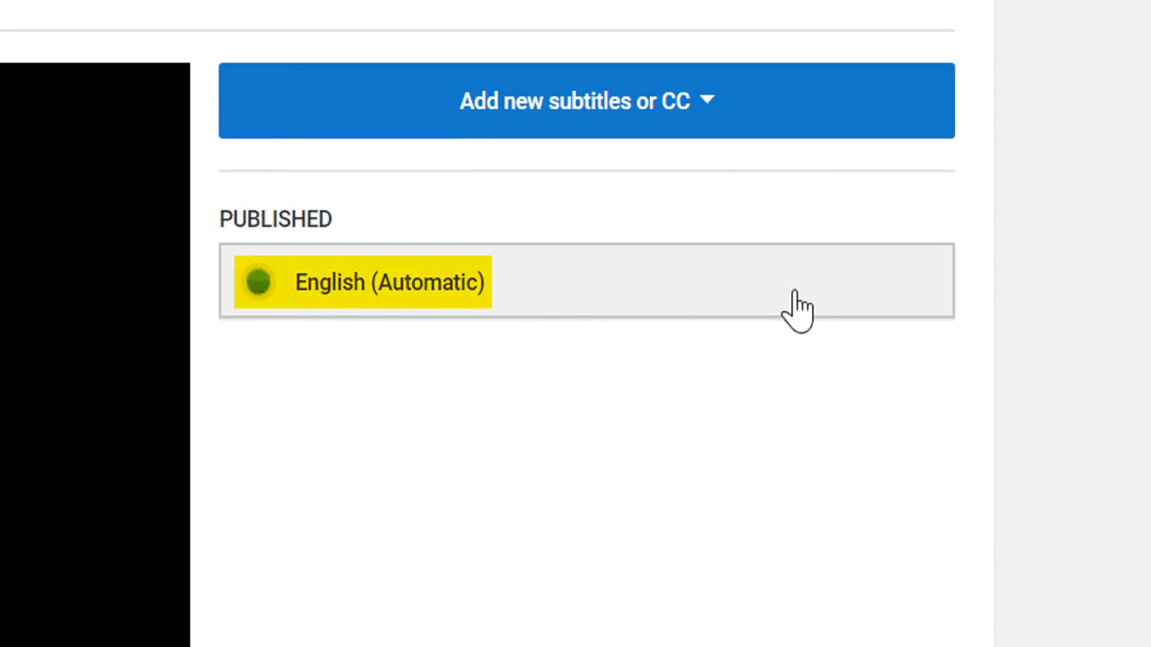
mouse_move(482, 324)
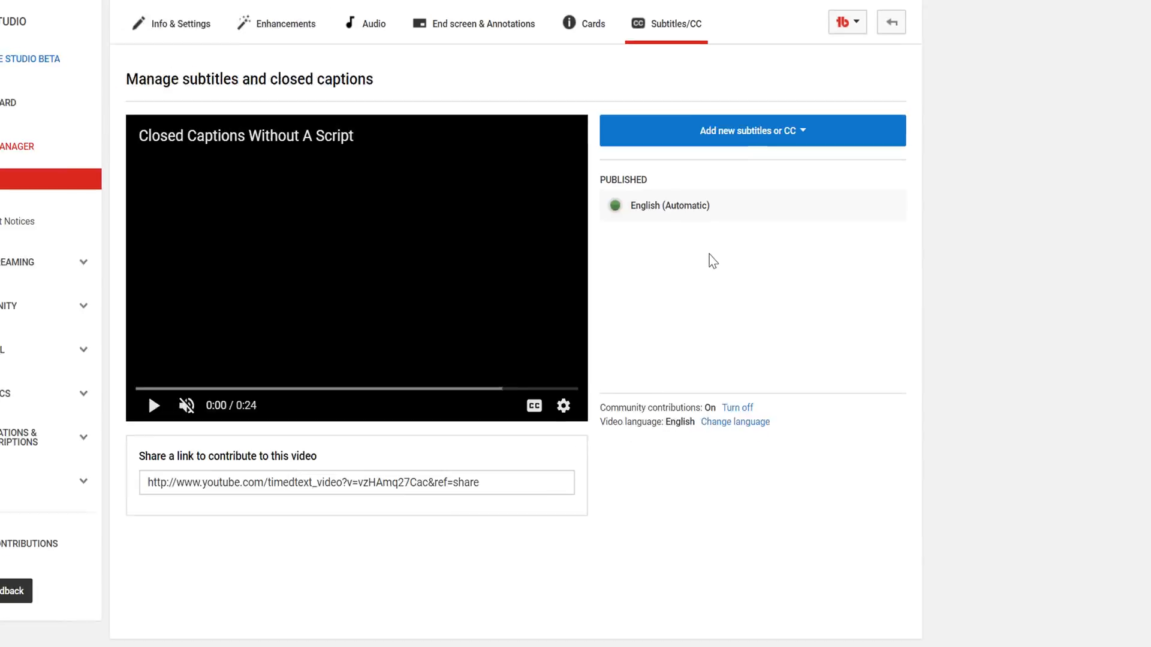
- View the published English (Automatic) caption track as timed lines
left_click(669, 205)
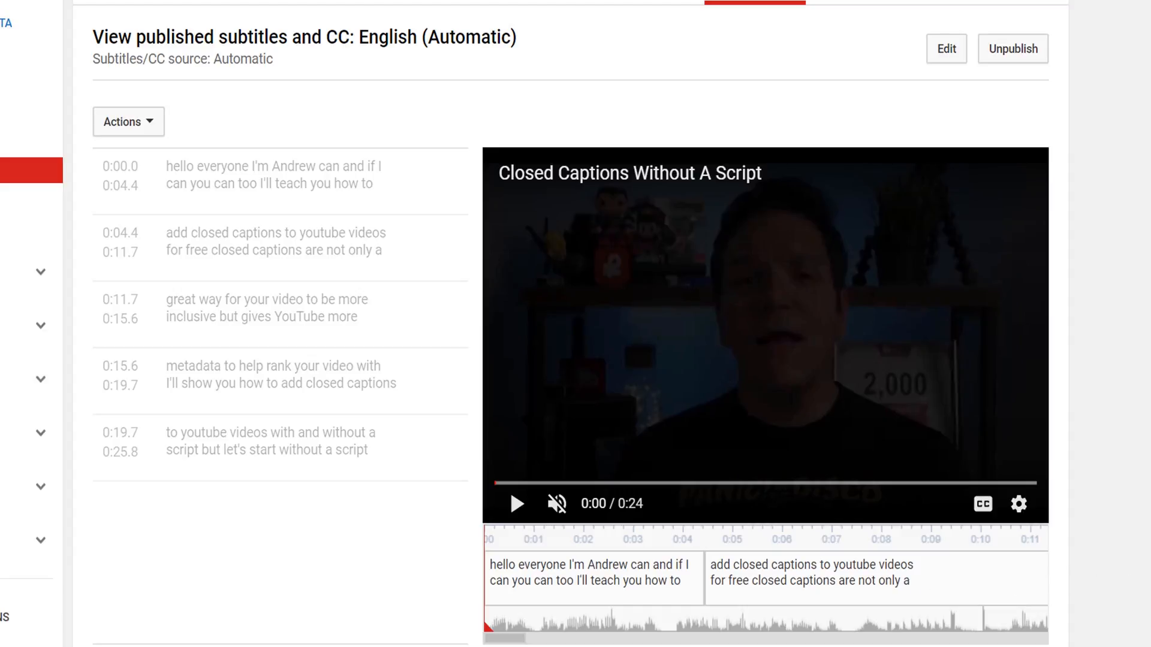
left_click(946, 48)
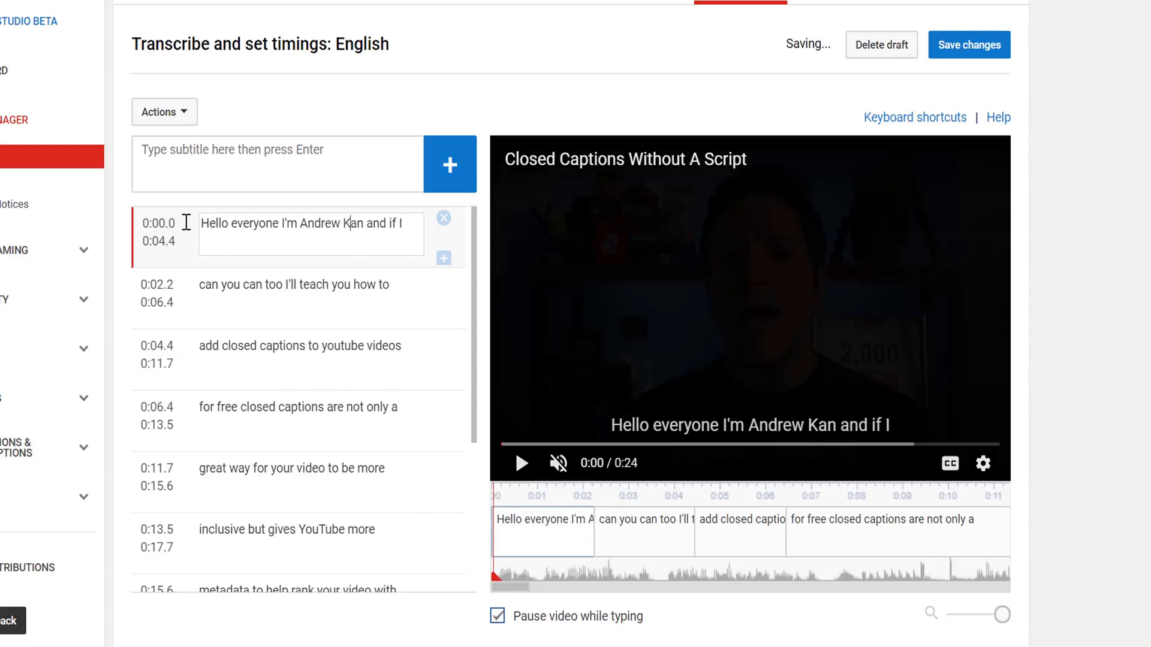
left_click(292, 293)
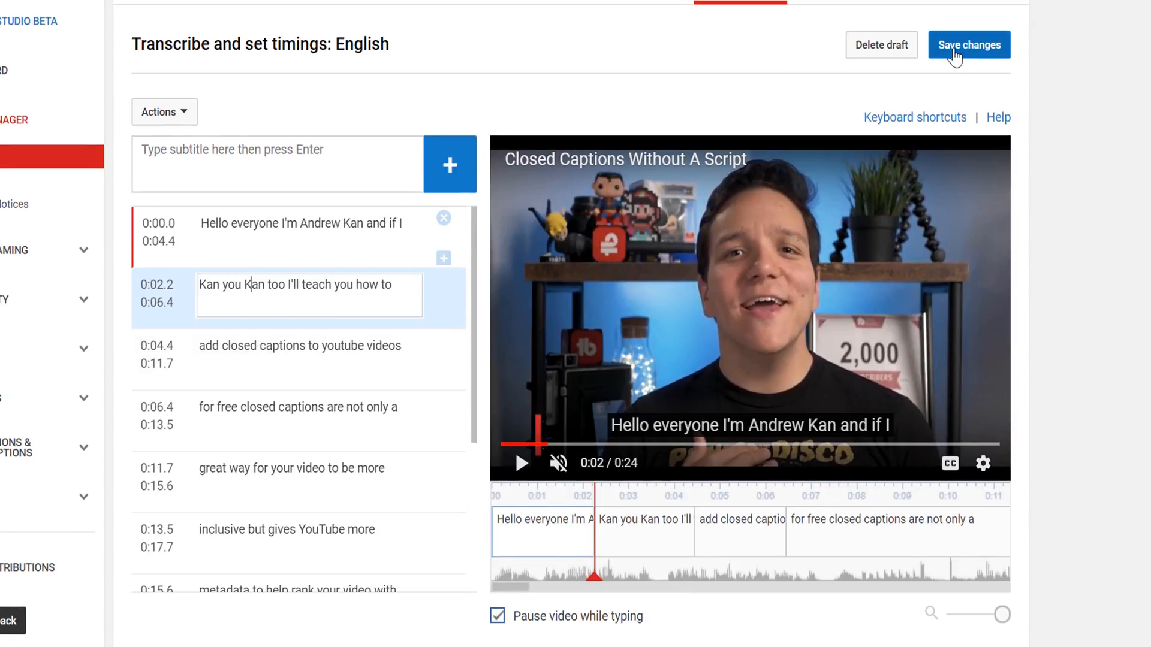
left_click(969, 44)
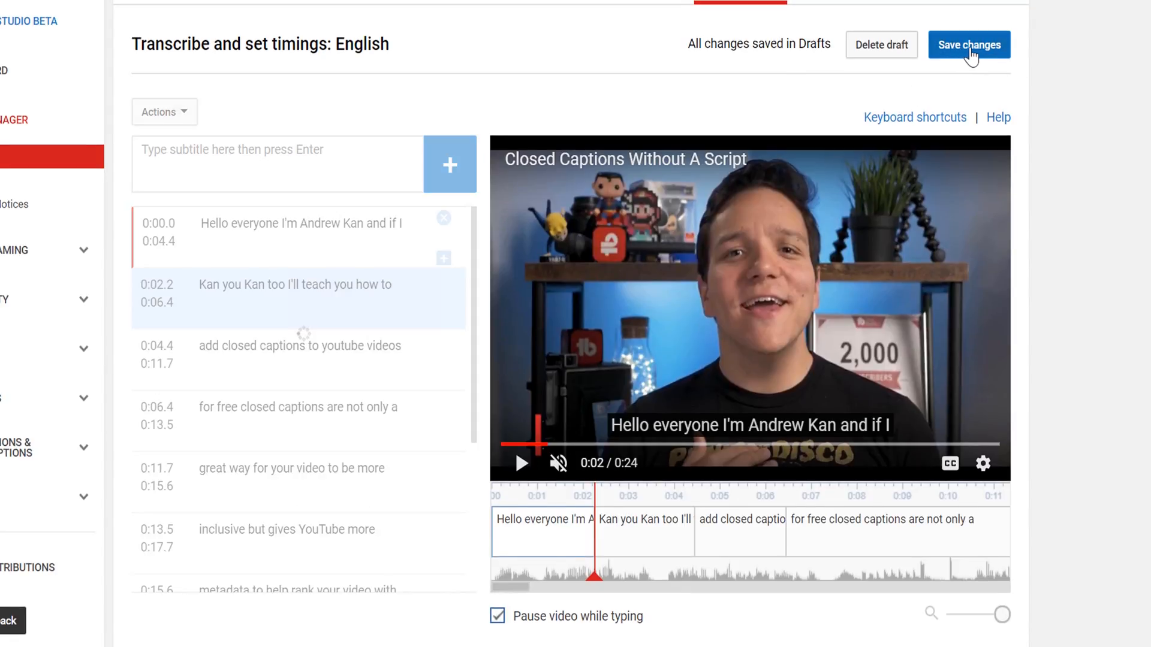
left_click(968, 45)
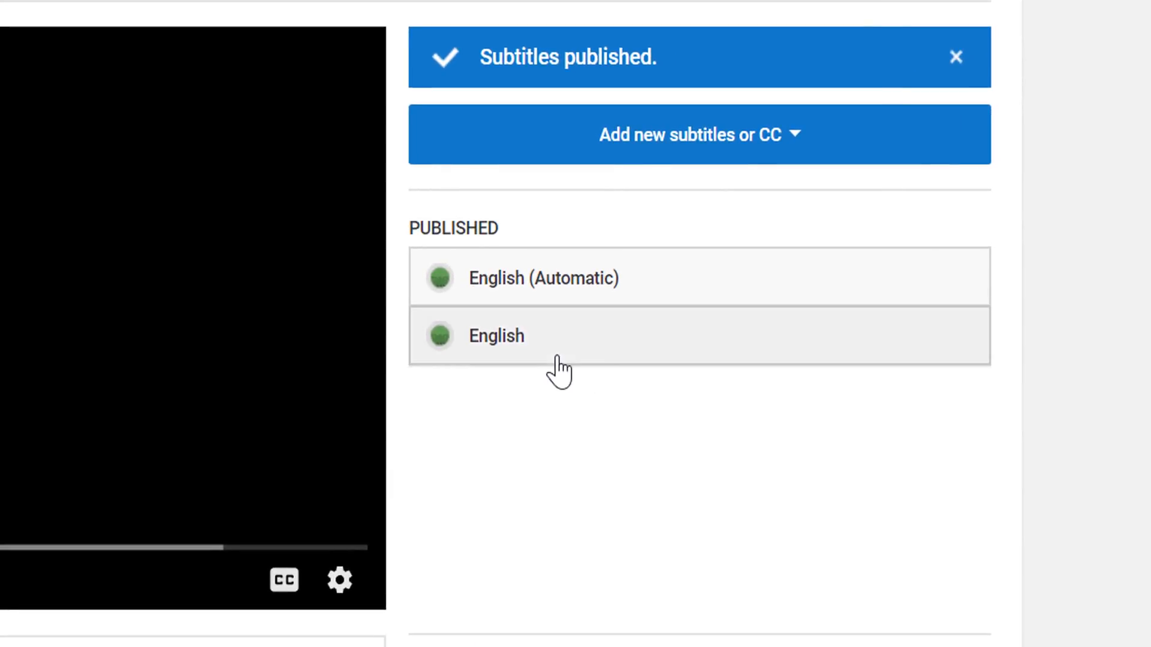
mouse_move(798, 354)
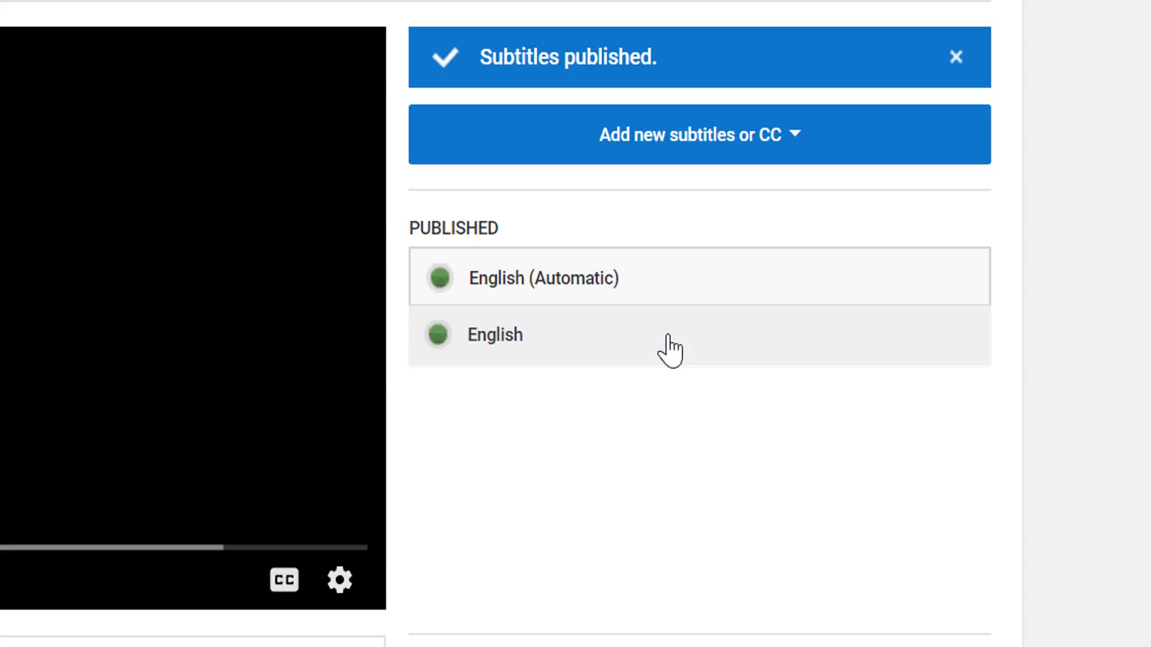
- Check the newly published English track before returning to the videos list
left_click(494, 334)
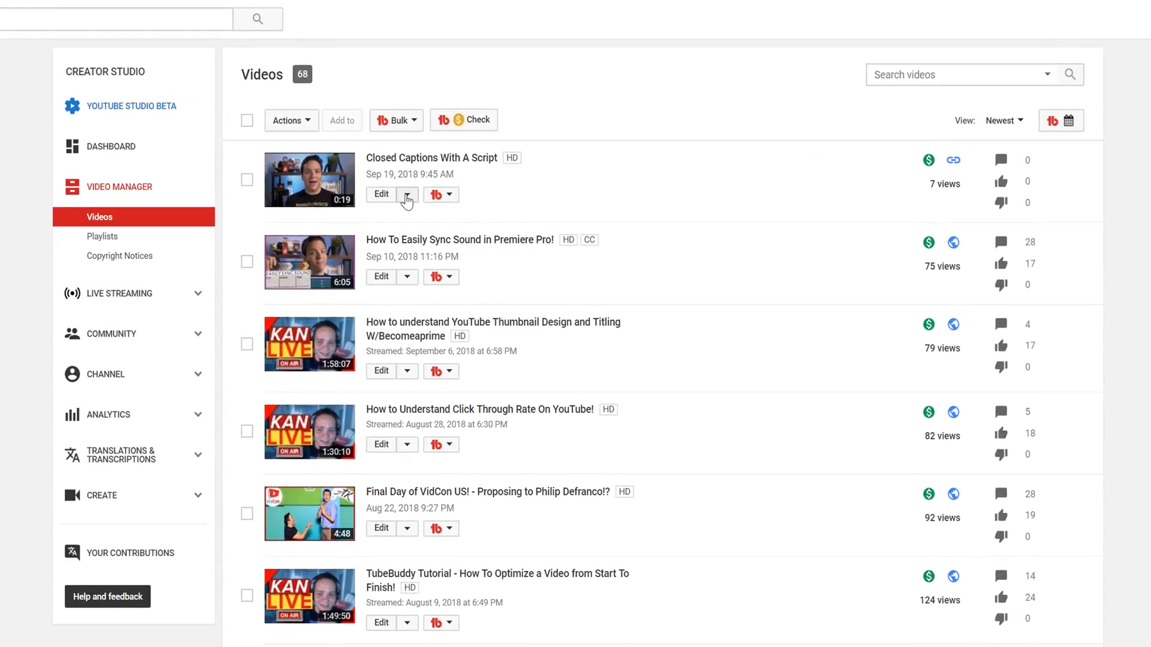
- Go to Subtitles/CC for Closed Captions With A Script and search new-caption languages for 'Spani'
left_click(406, 194)
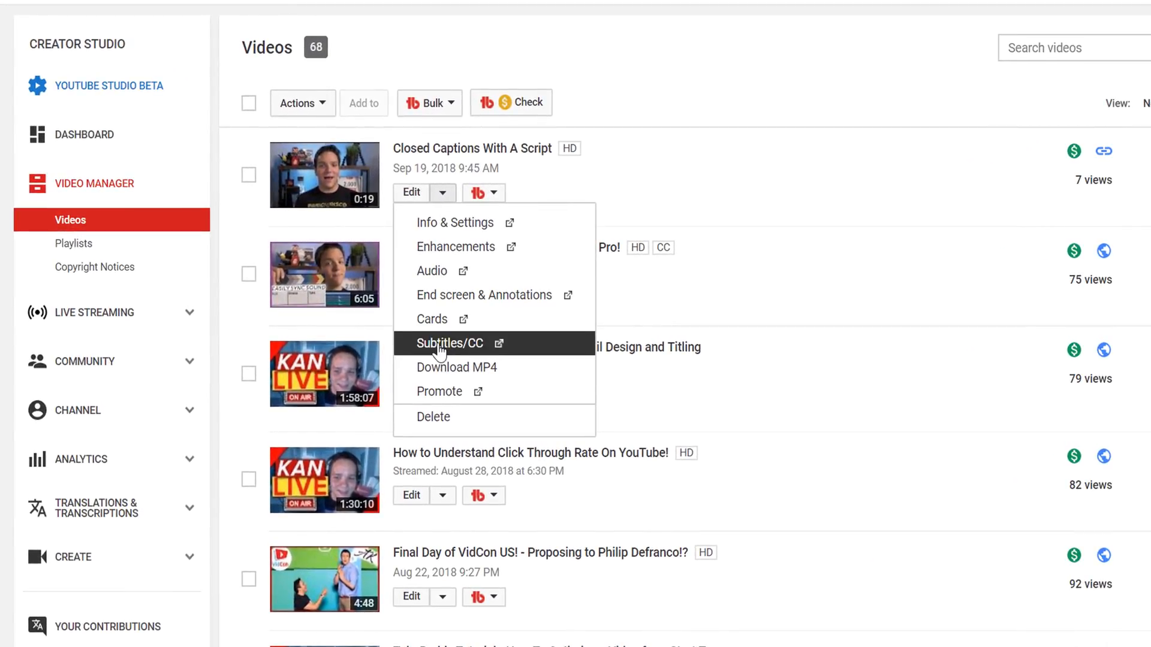
left_click(448, 343)
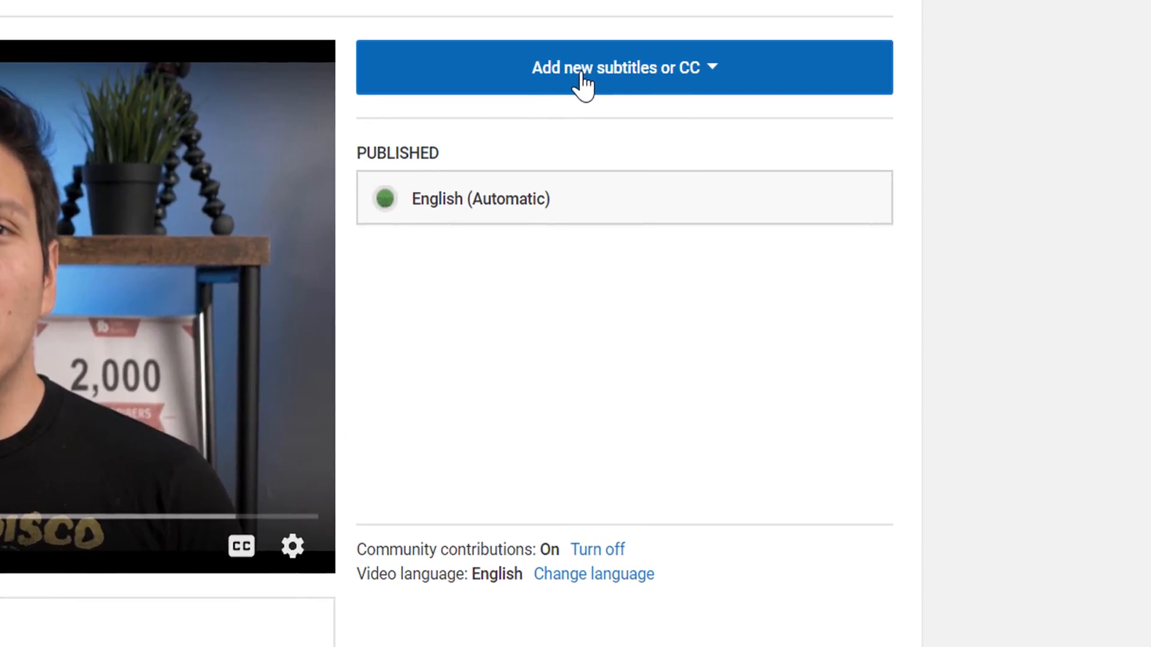
left_click(624, 67)
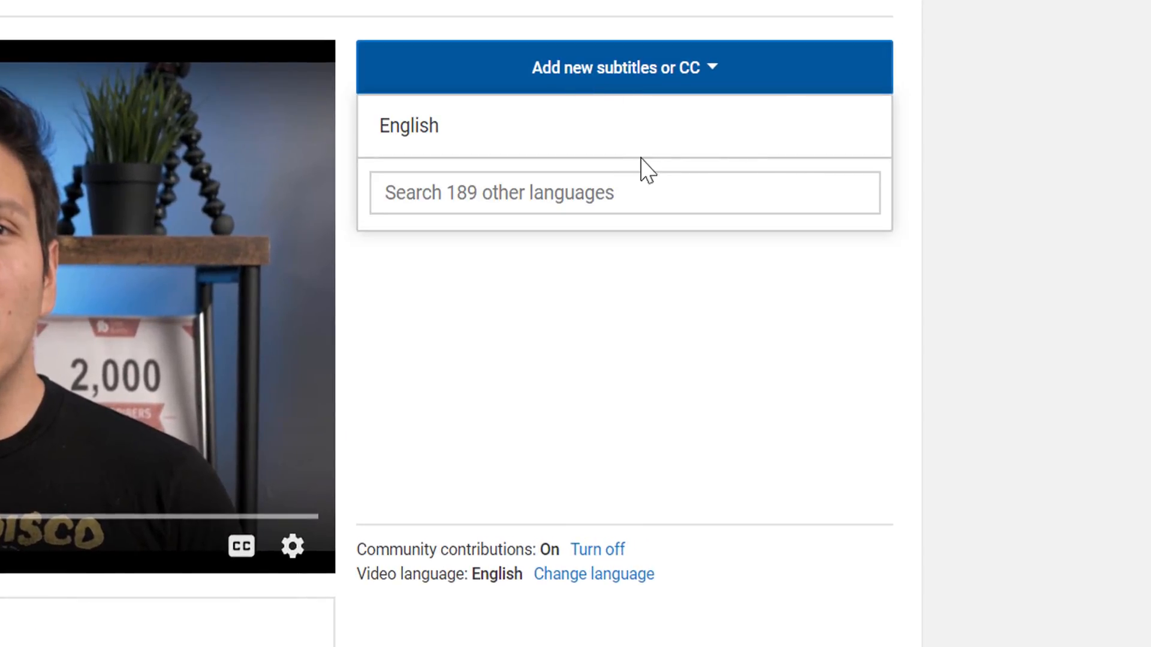
mouse_move(662, 144)
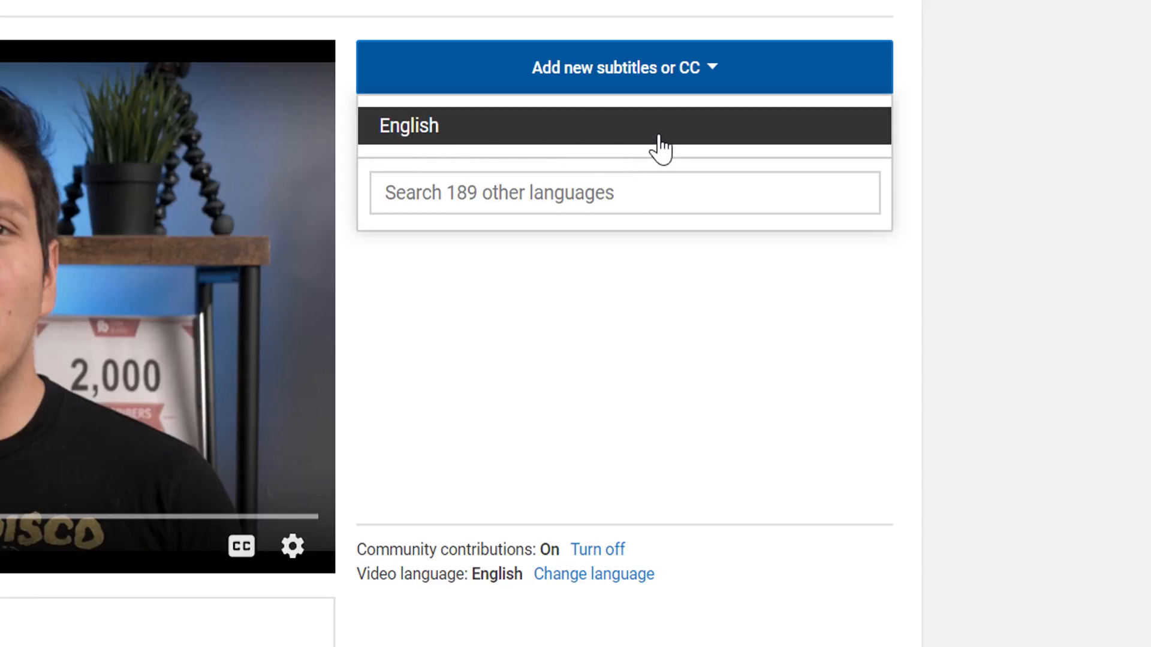
left_click(646, 192)
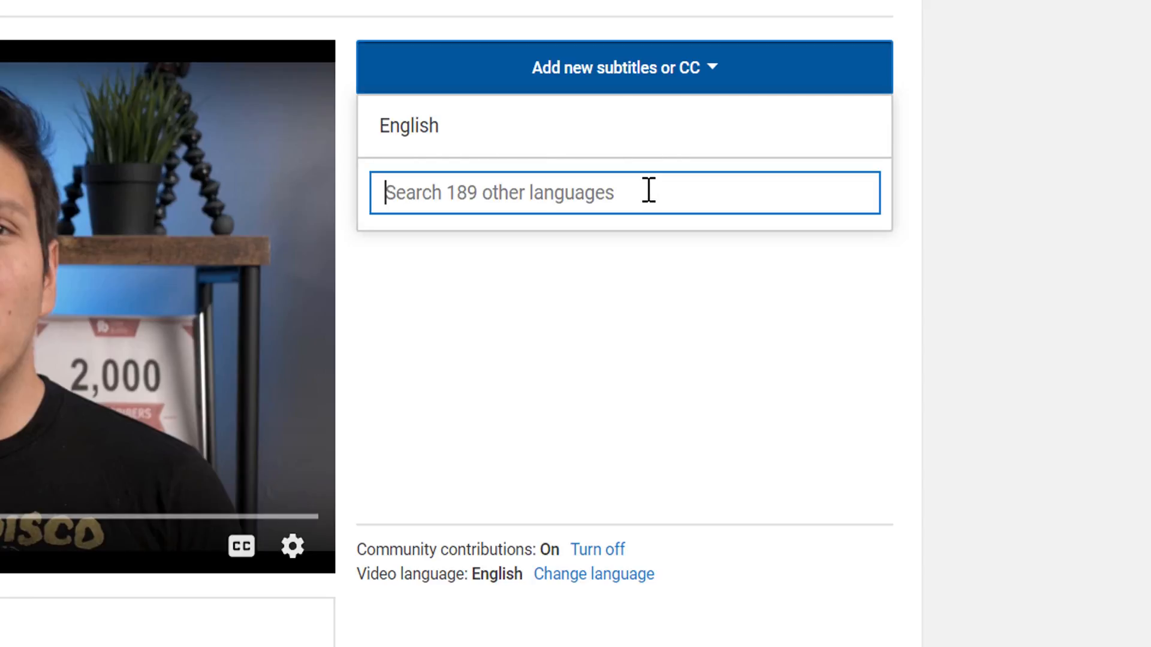
type("Spani")
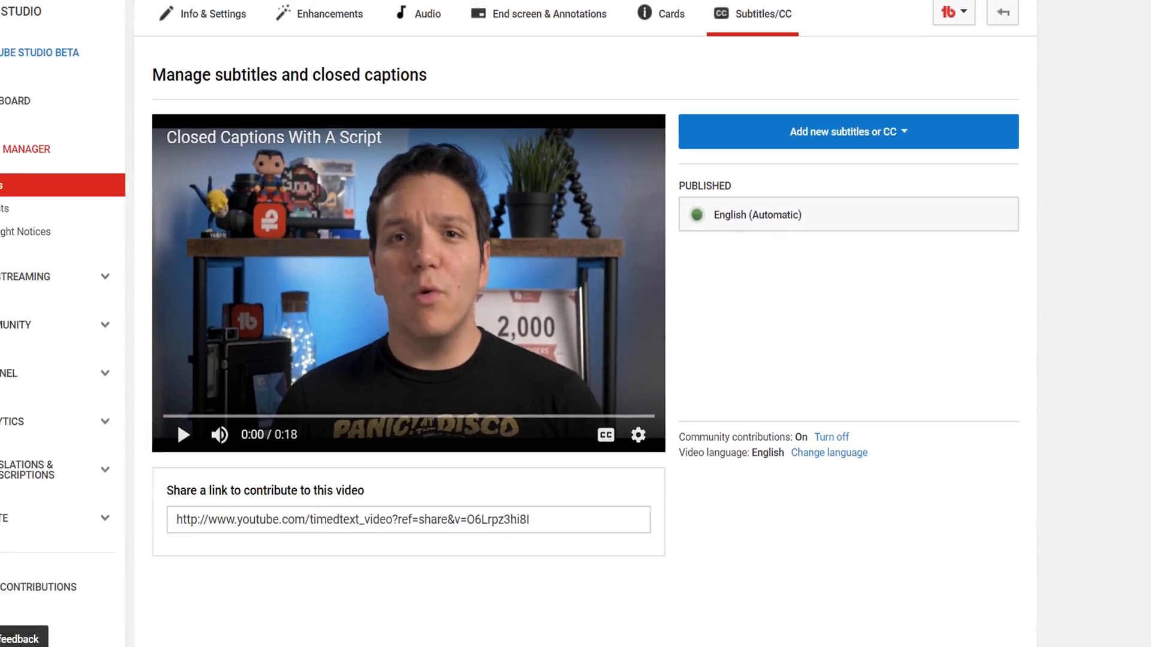
left_click(847, 132)
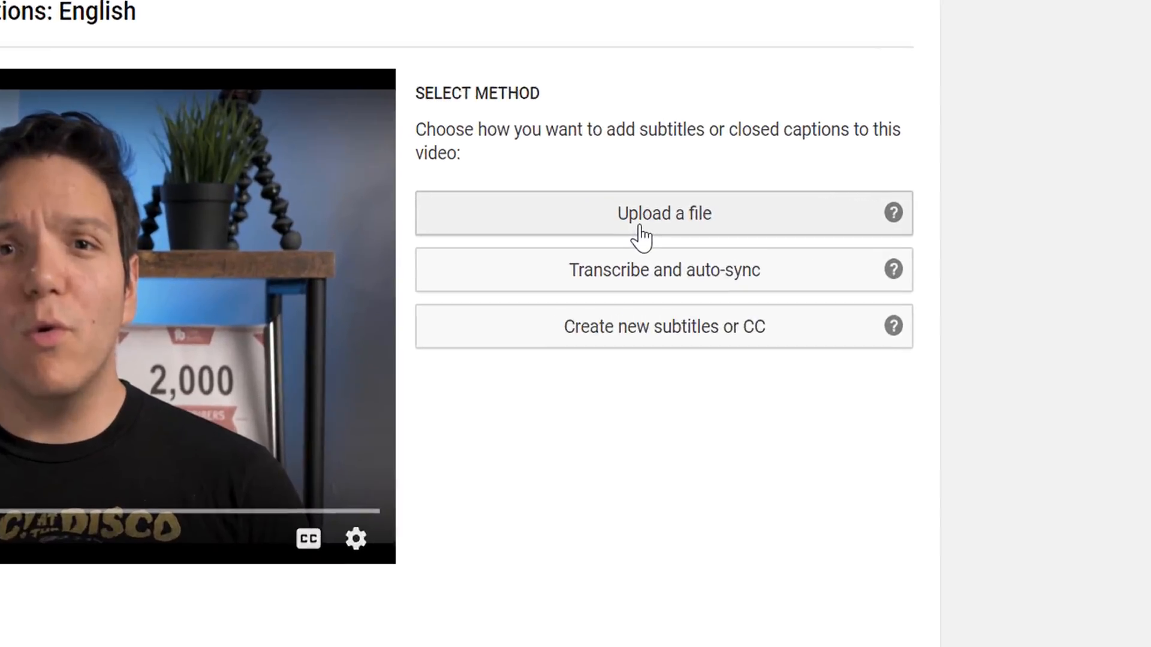
scroll("down", 3)
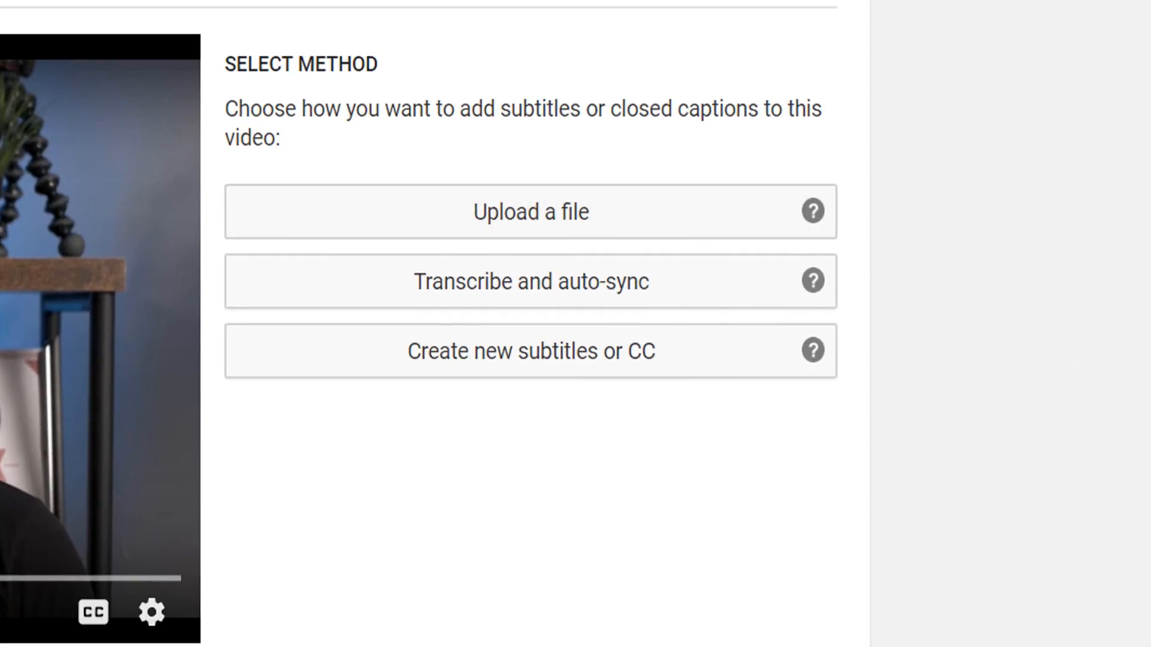
left_click(530, 213)
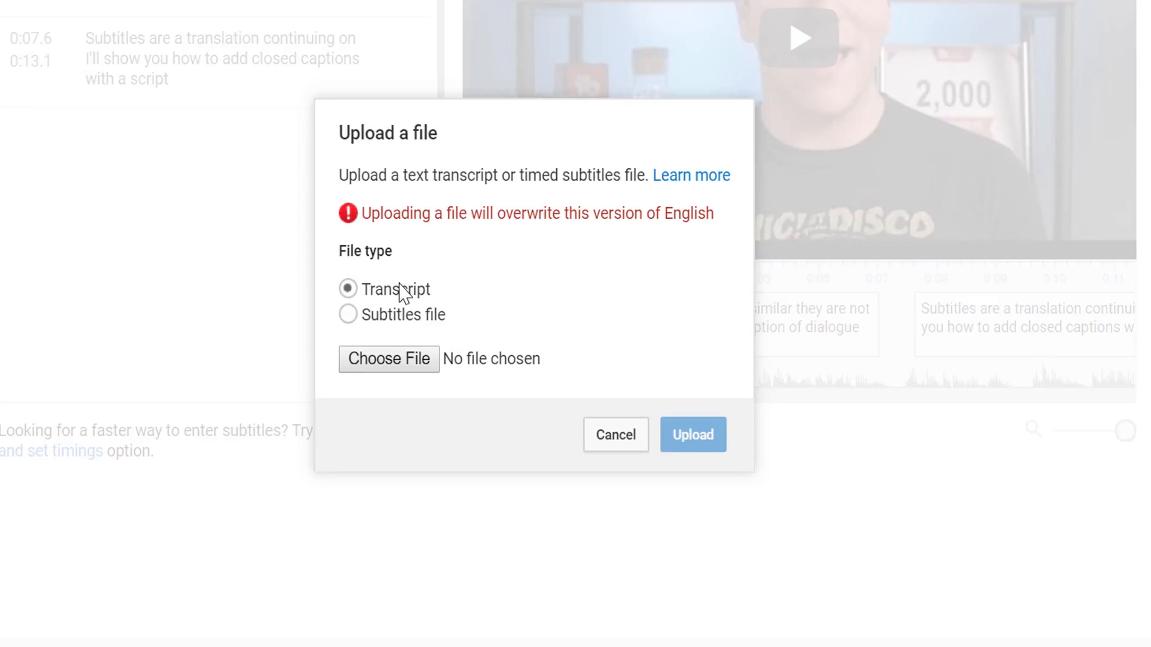
left_click(347, 314)
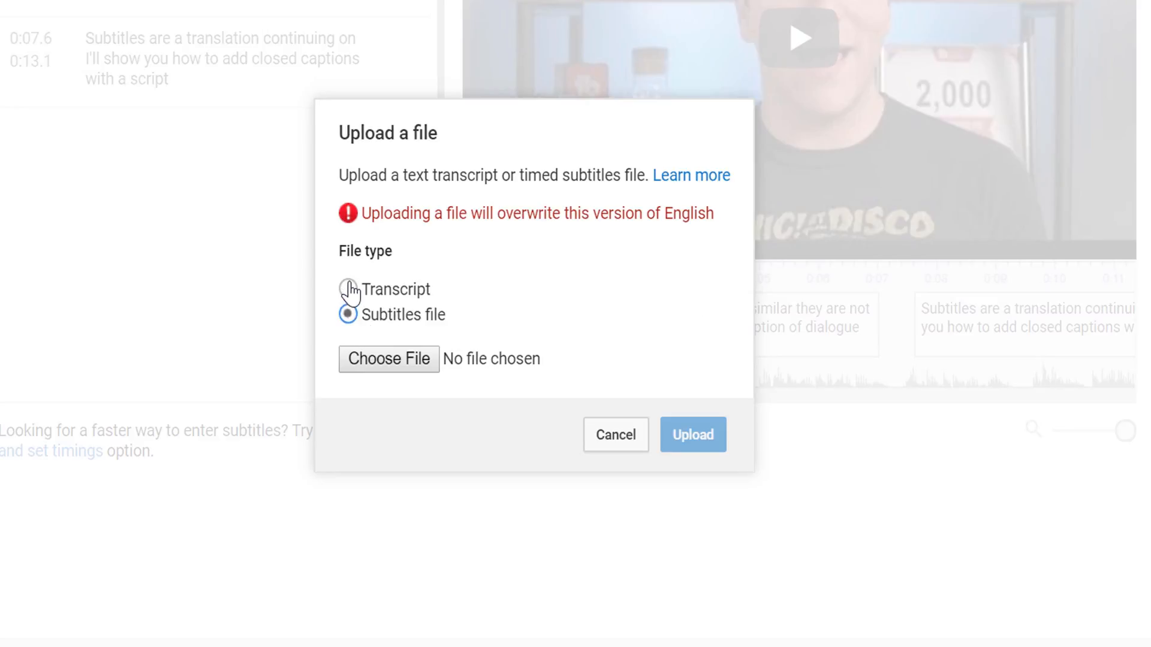
left_click(616, 435)
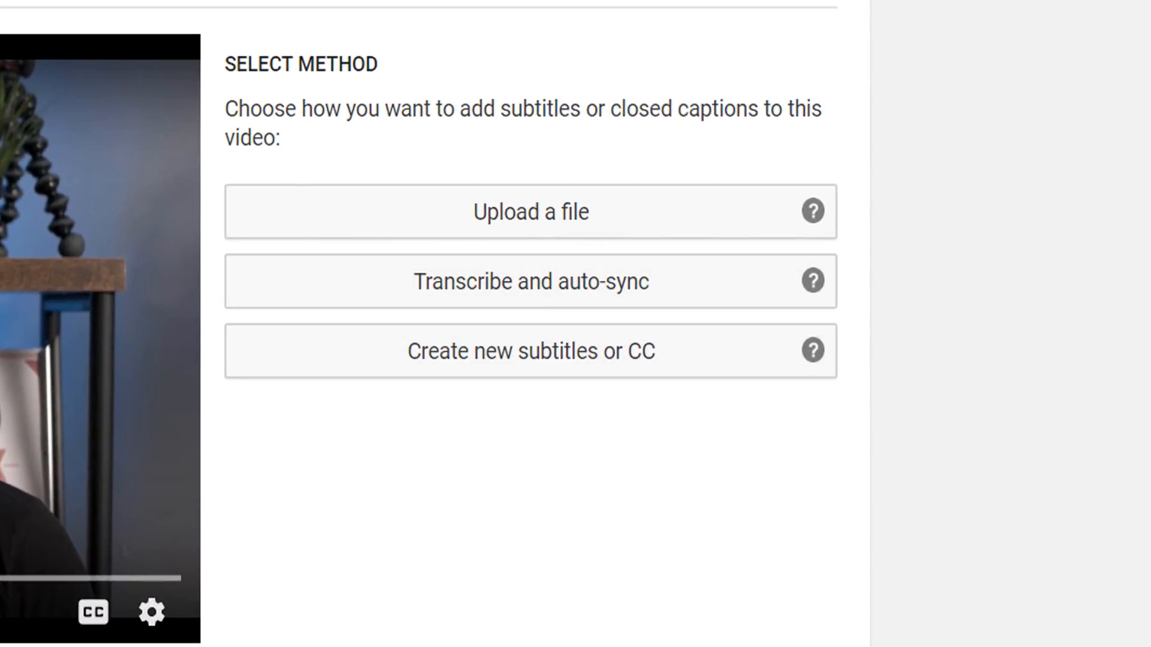
- Choose Transcribe and auto-sync and enter the video's full spoken script
left_click(532, 282)
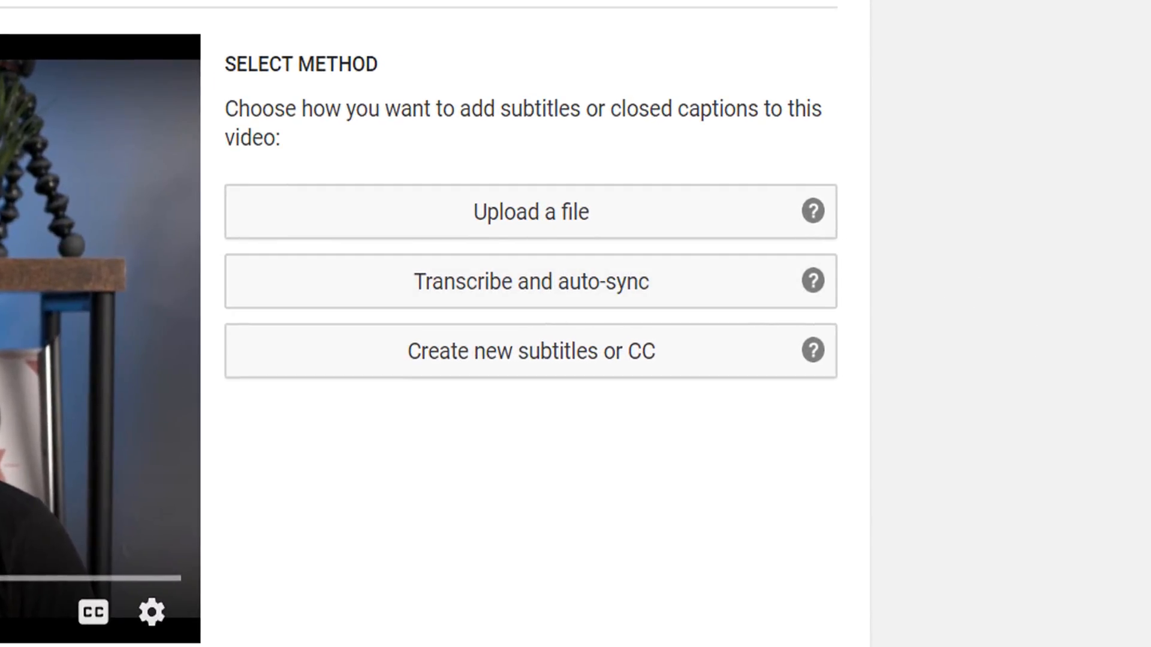
left_click(533, 281)
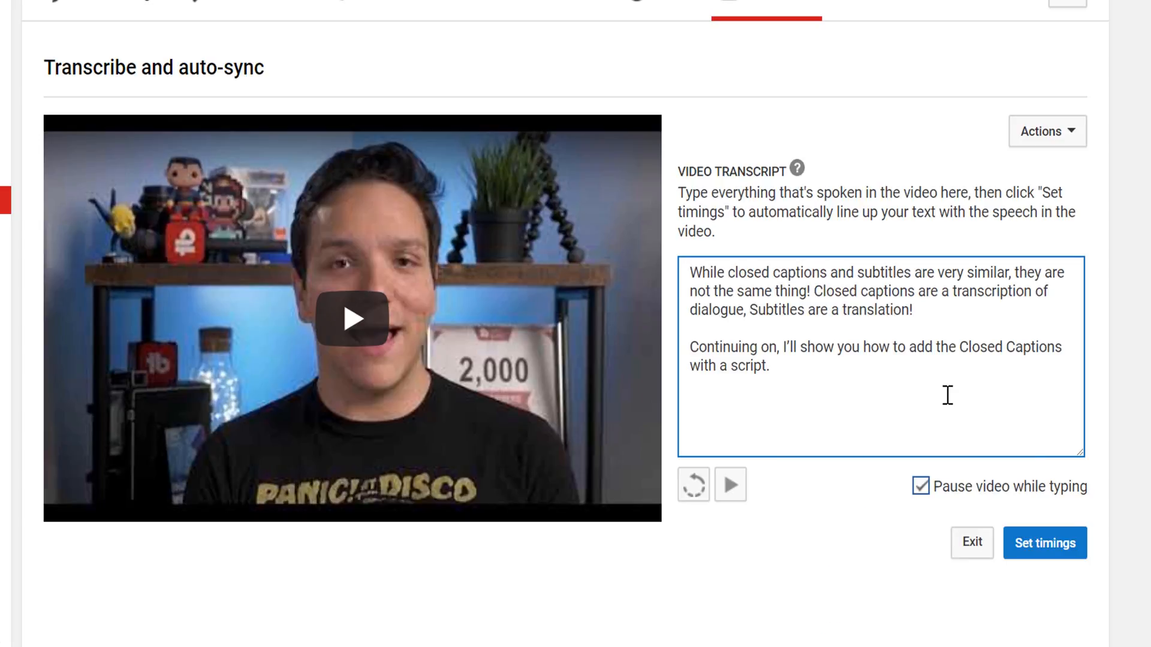
mouse_move(727, 480)
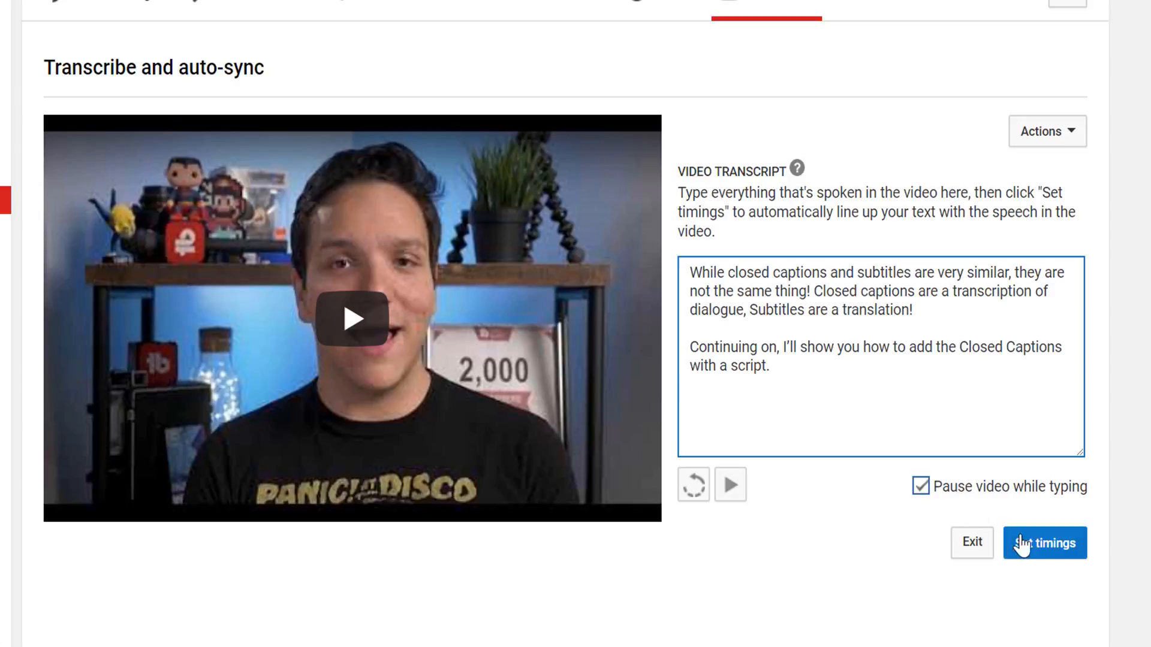
- Set timings on the transcript and view the resulting three-line English draft
left_click(1045, 560)
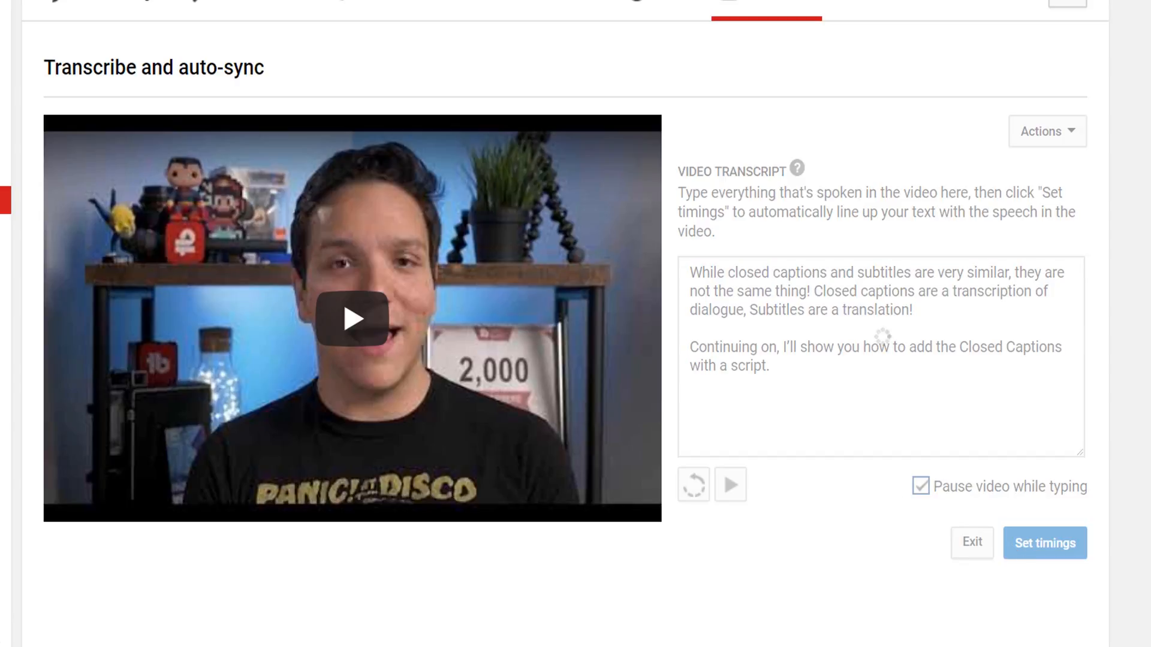
left_click(1045, 544)
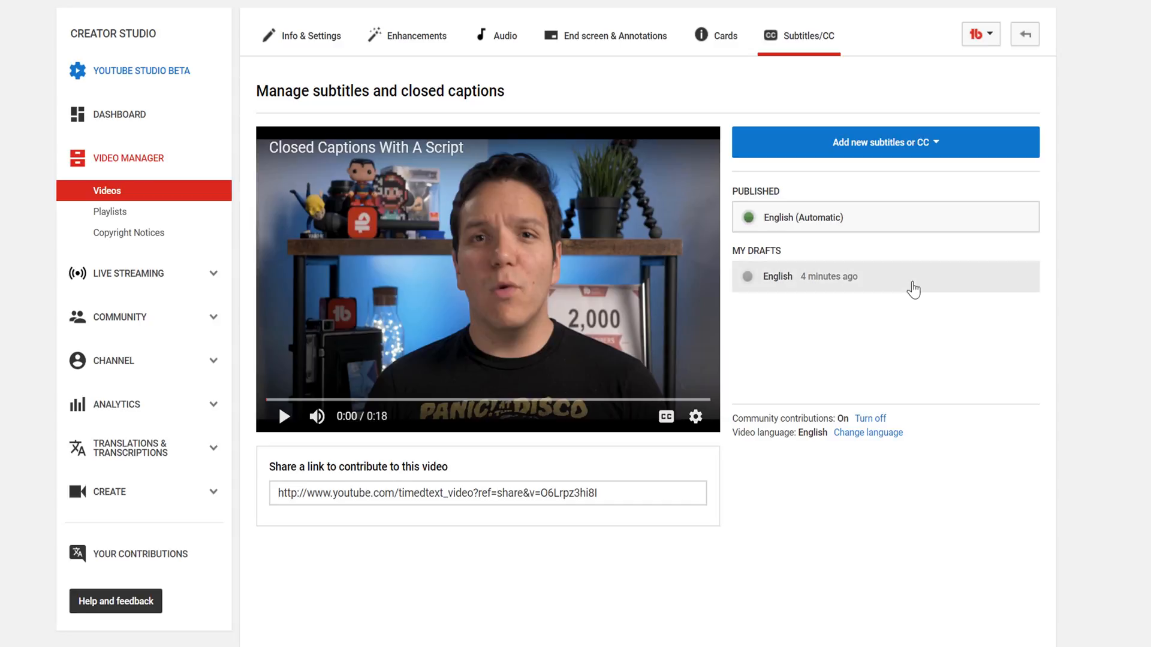
mouse_move(885, 290)
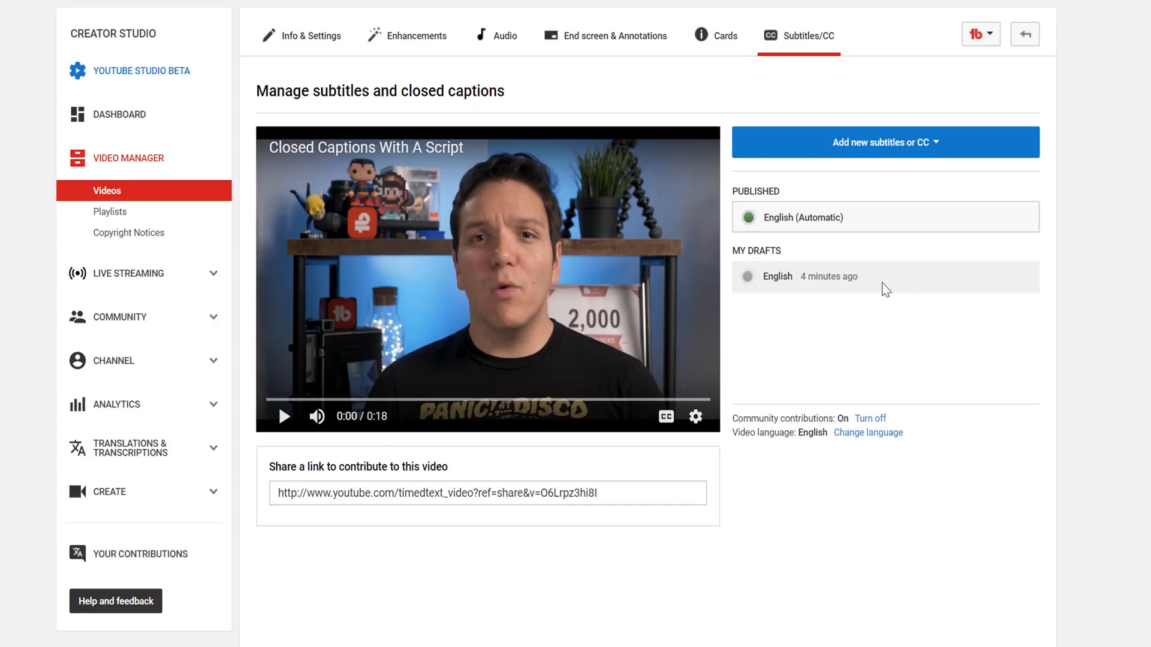
left_click(777, 275)
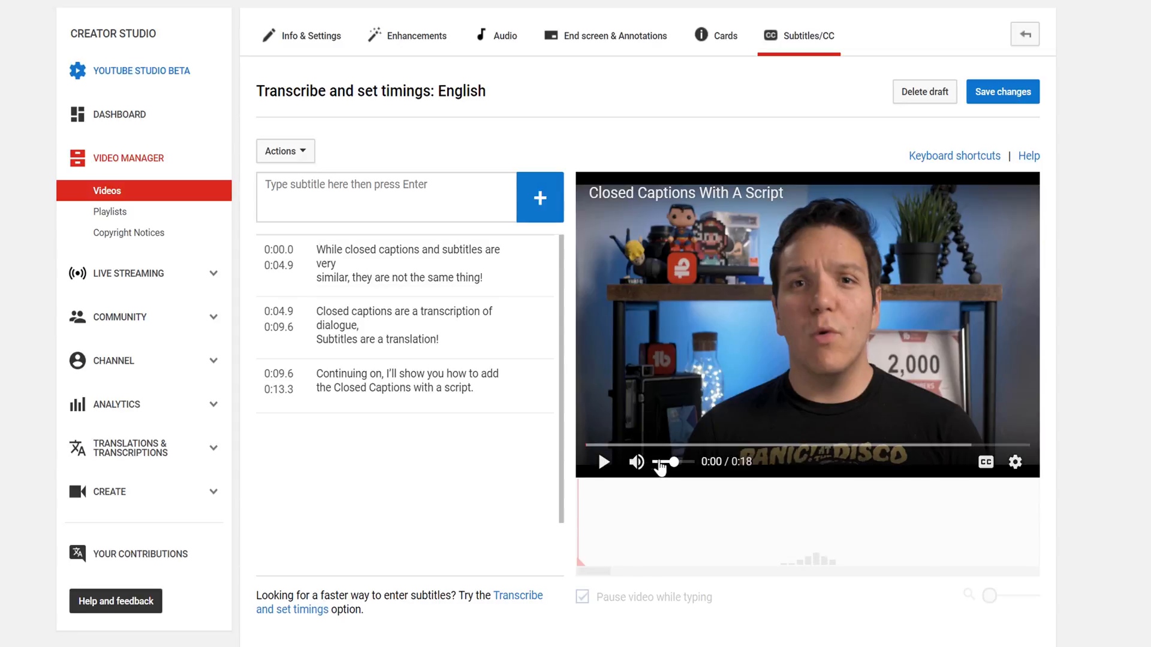
- Preview the caption timing muted, then save and publish the synced English captions
left_click(603, 461)
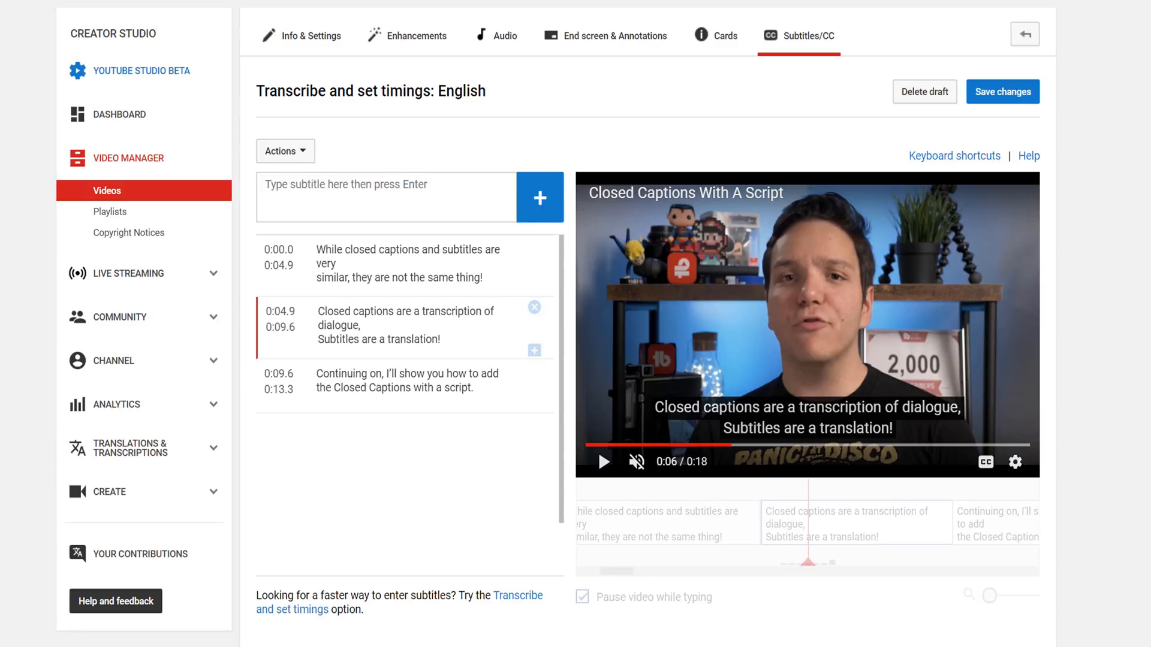
mouse_move(1012, 108)
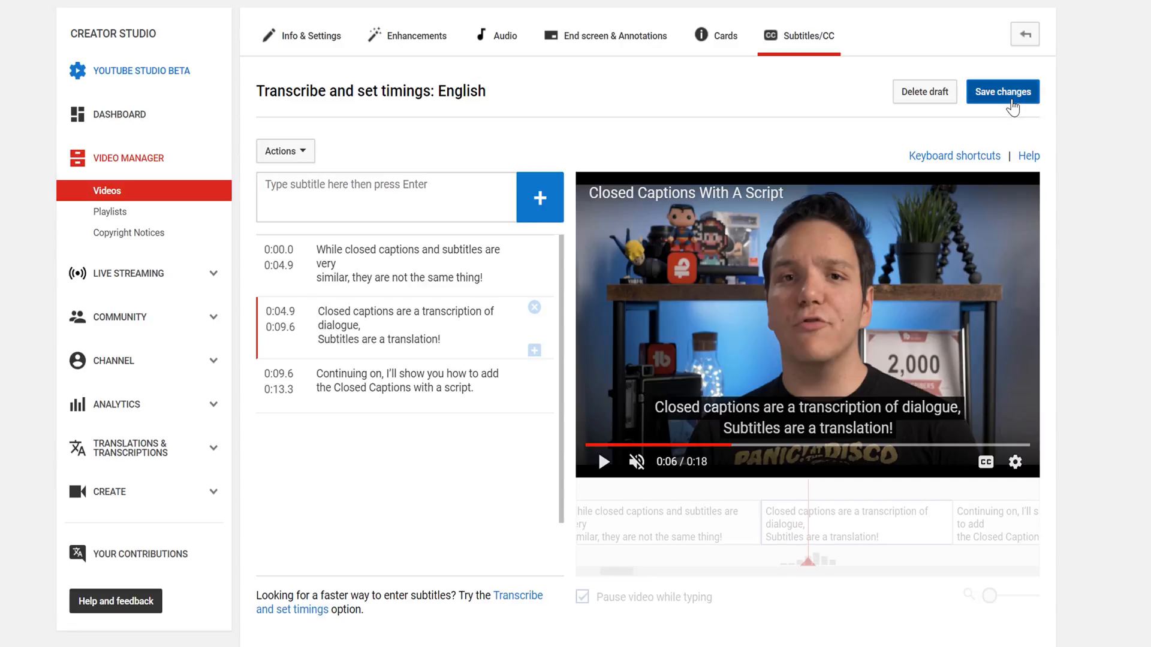
left_click(1002, 91)
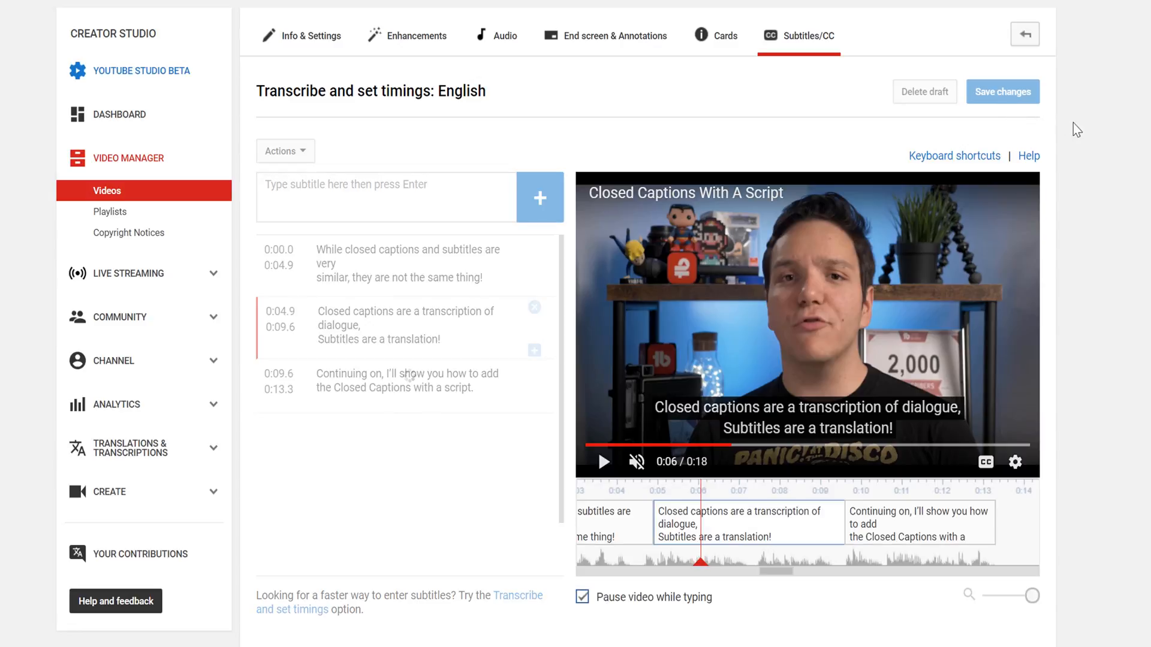
left_click(1002, 91)
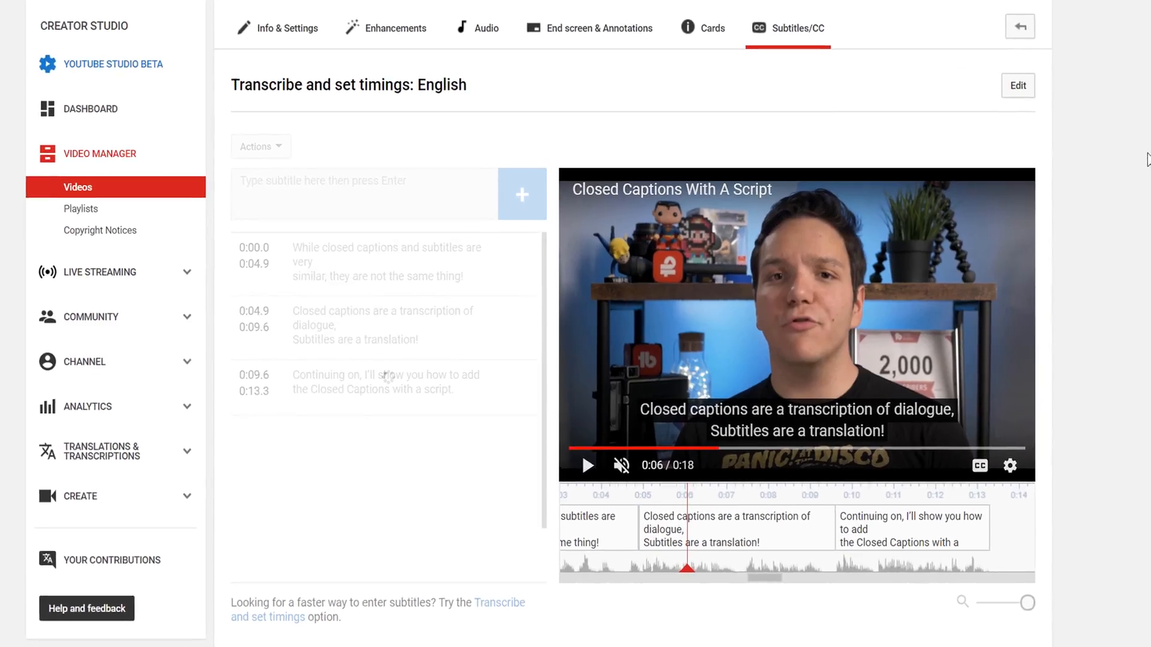